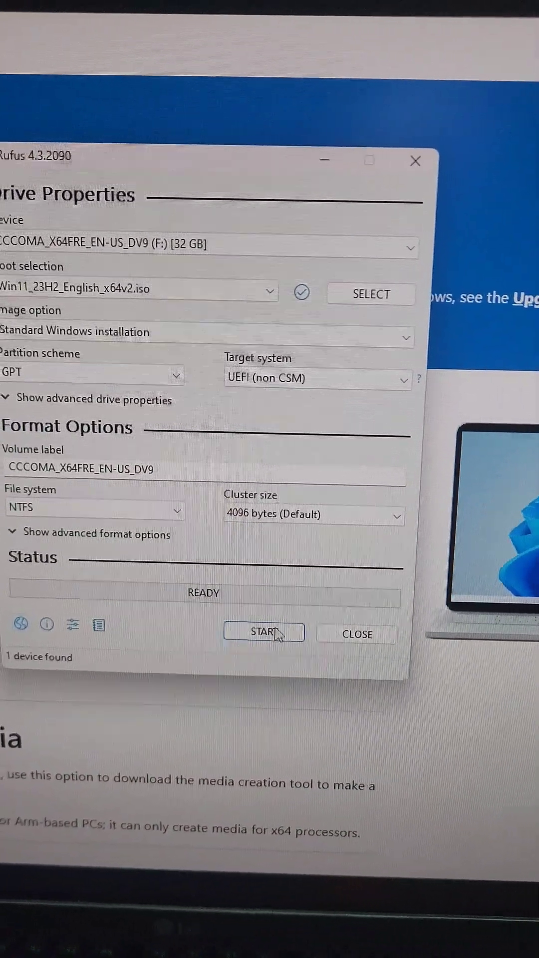
- Start writing the Windows 11 23H2 ISO, bringing up the Windows User Experience customization dialog
{"action": "left_click", "coordinate": [263, 632]}
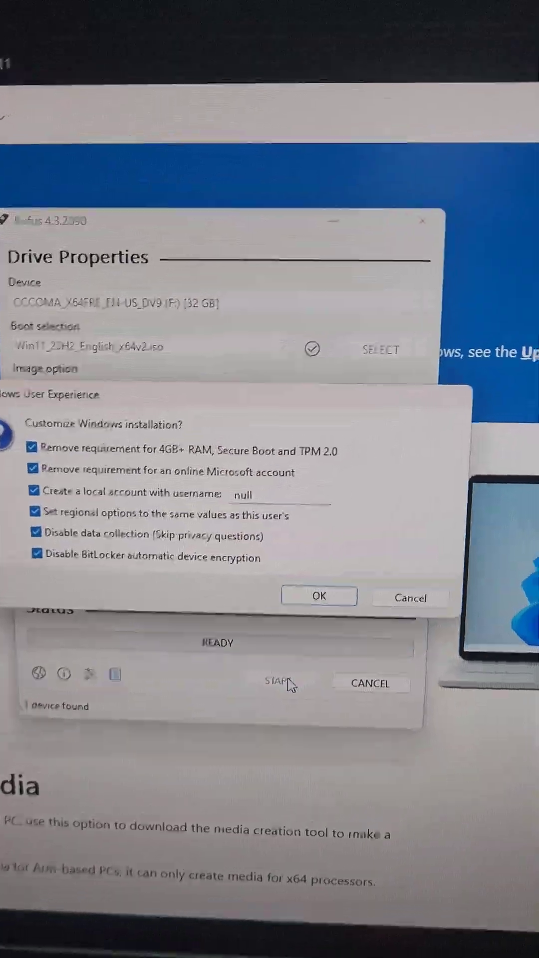